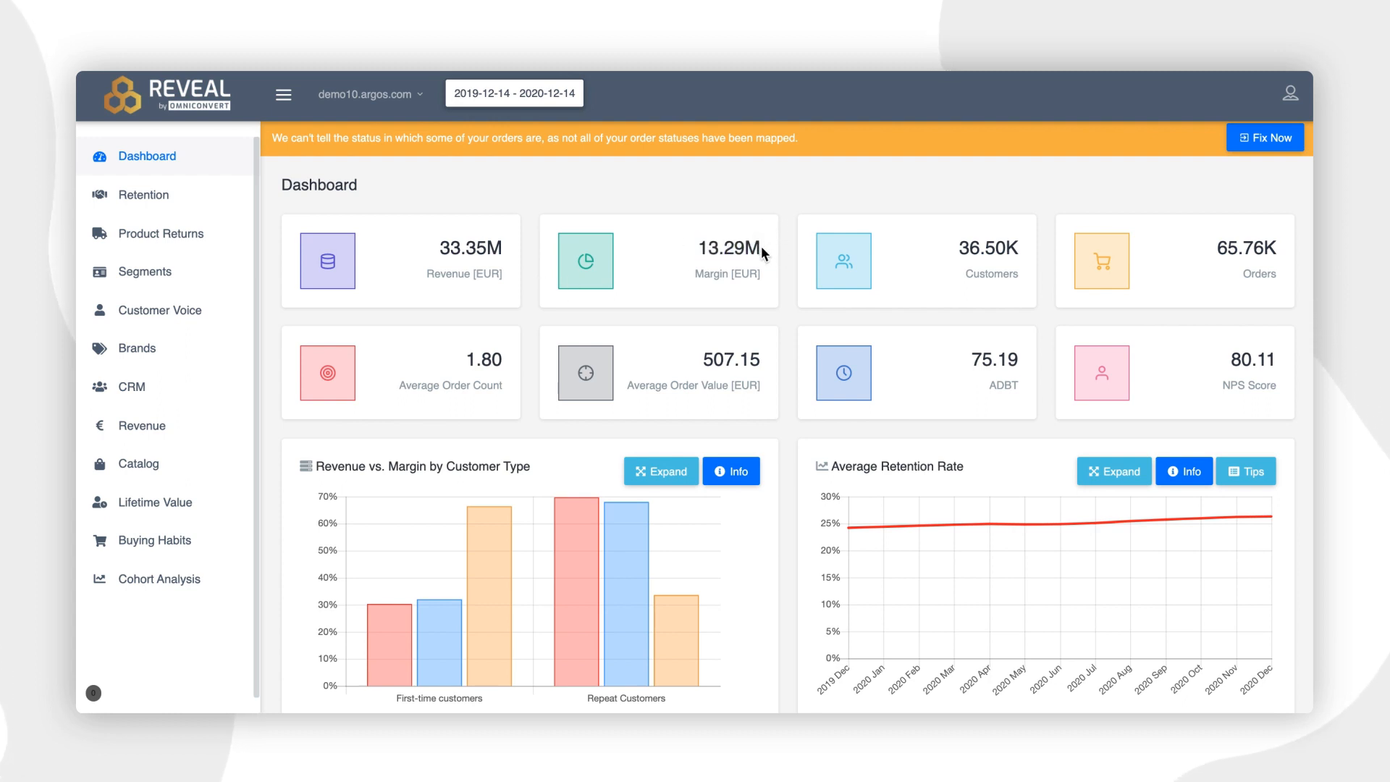
{"action": "mouse_move", "coordinate": [776, 268]}
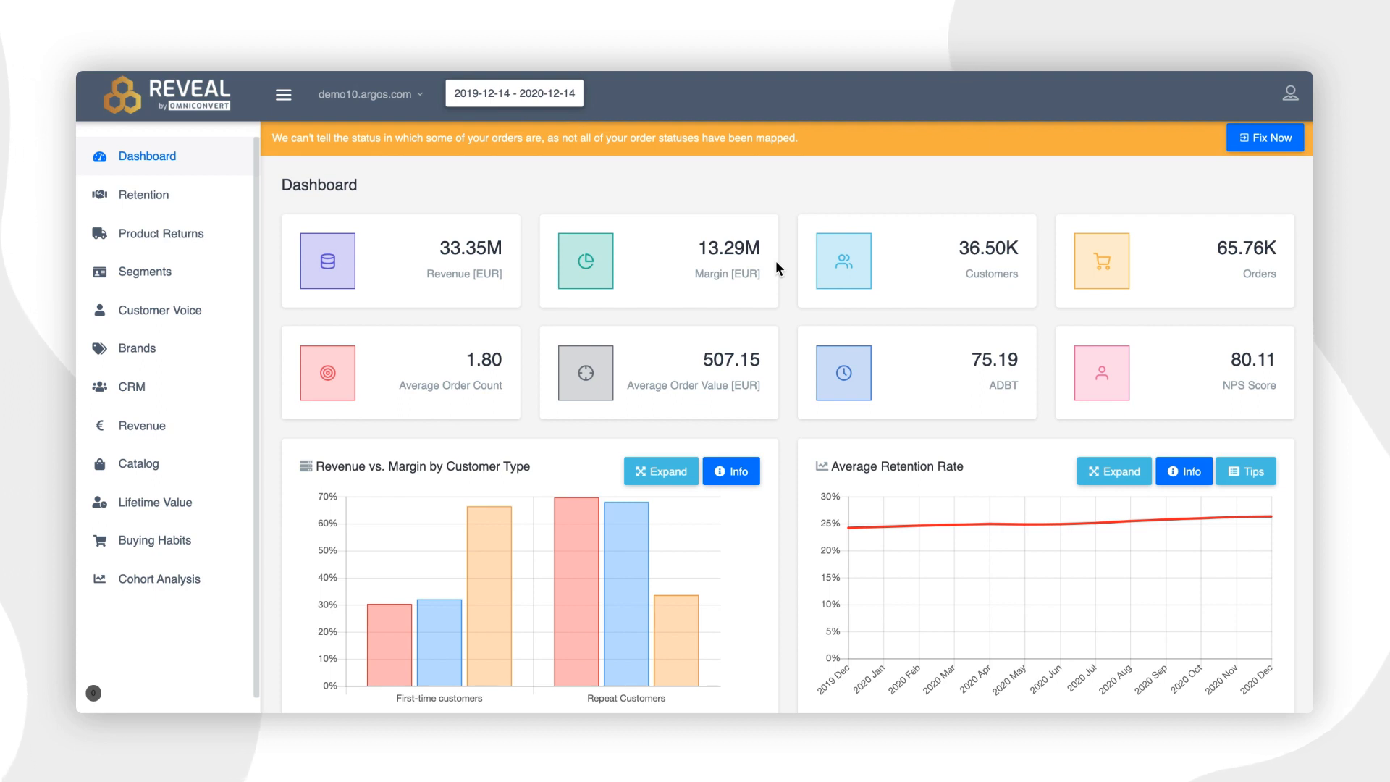
Scroll the dashboard until the Revenue vs. Margin by Customer Type and Average Retention Rate charts fill the view
{"action": "double_click", "coordinate": [989, 248]}
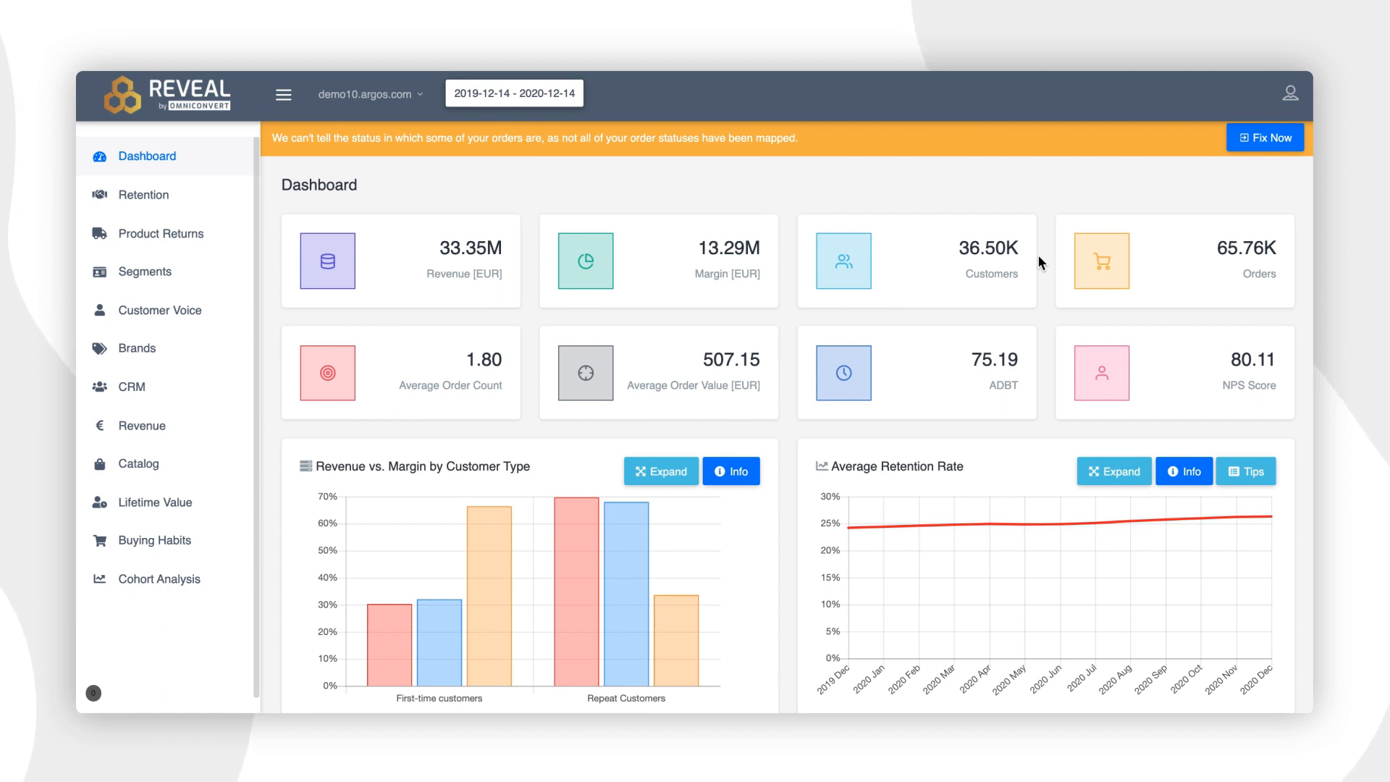
{"action": "double_click", "coordinate": [1247, 249]}
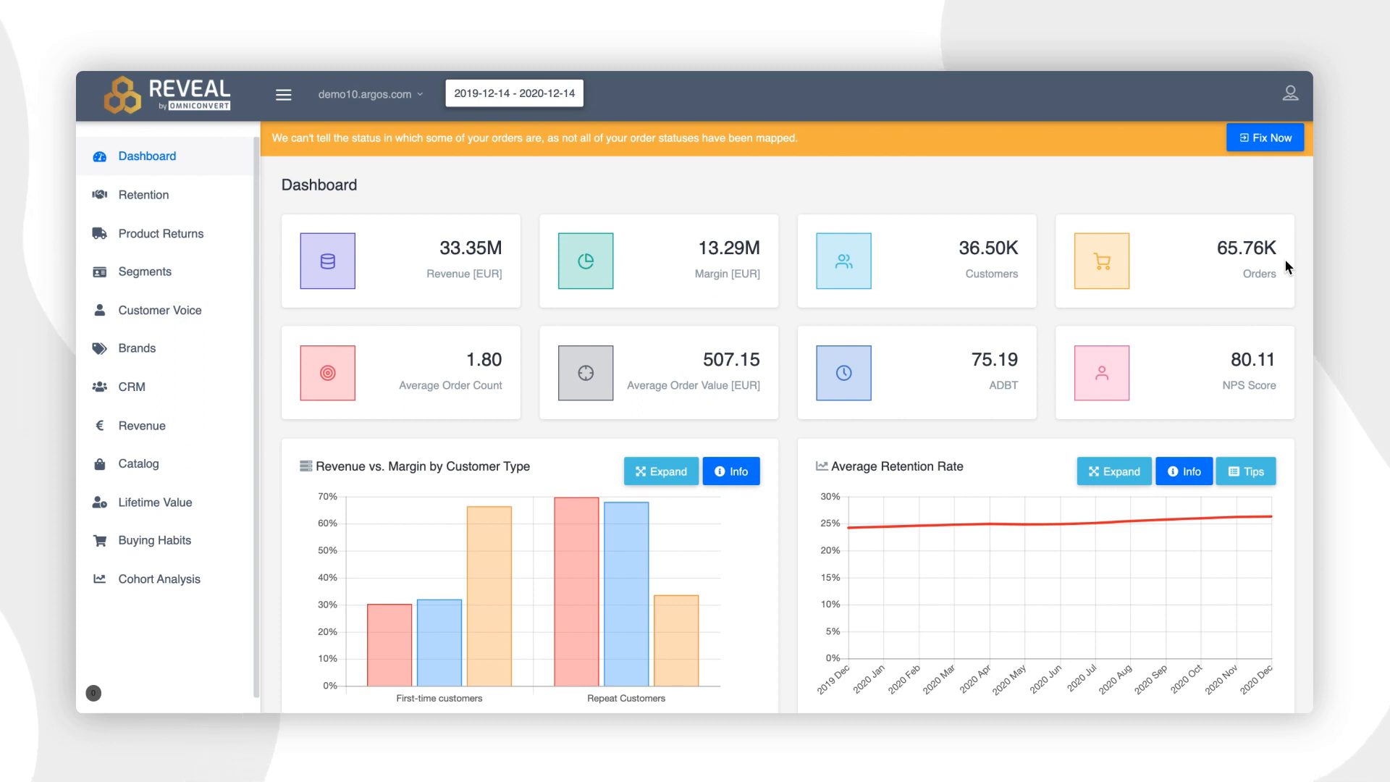
{"action": "mouse_move", "coordinate": [794, 353]}
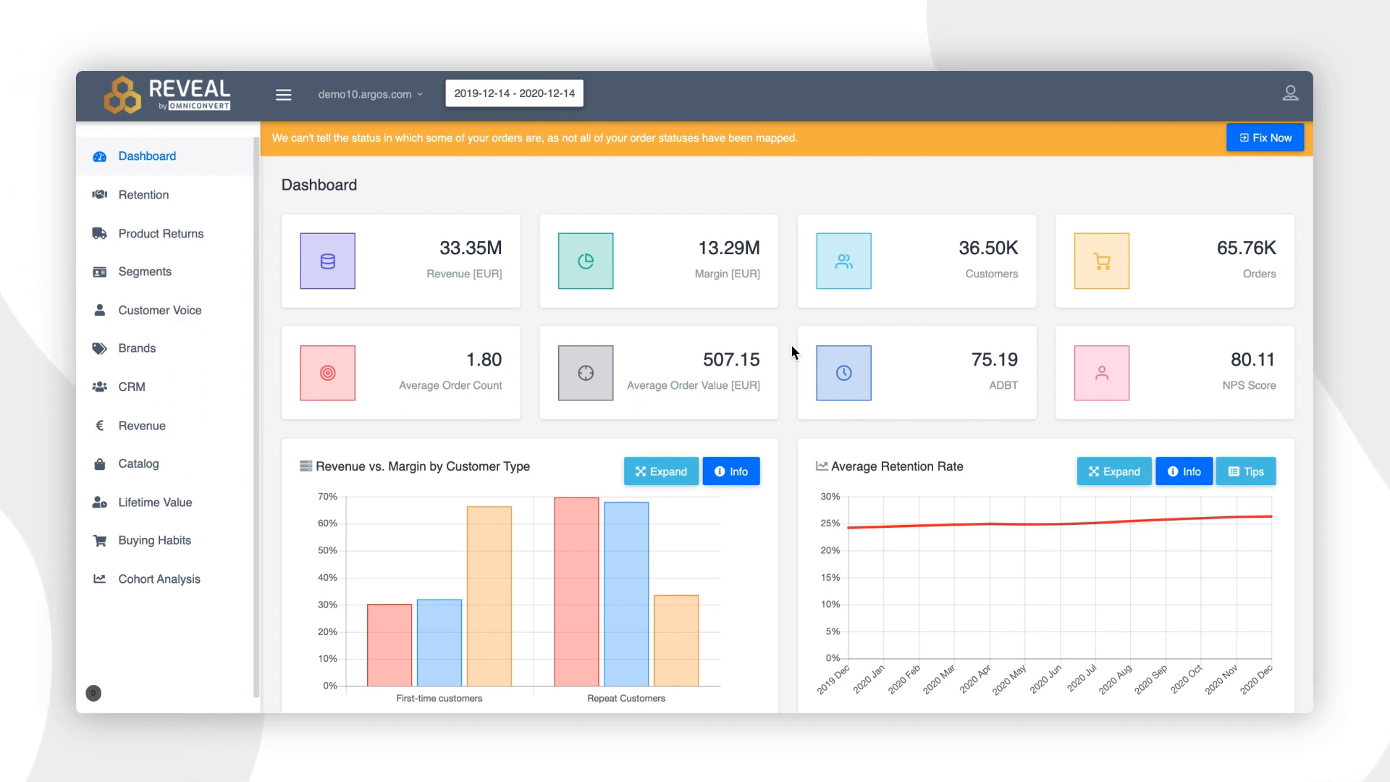
{"action": "mouse_move", "coordinate": [434, 360]}
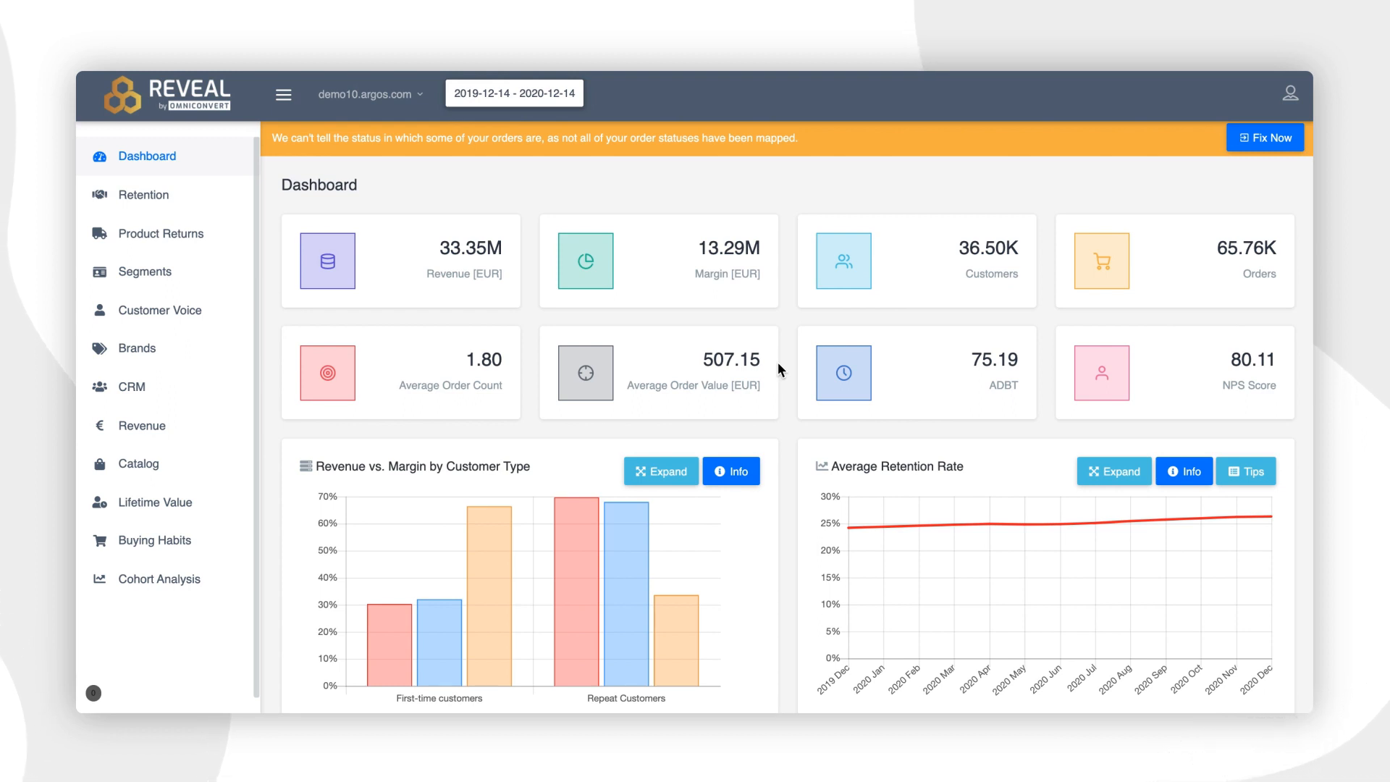
{"action": "mouse_move", "coordinate": [962, 368]}
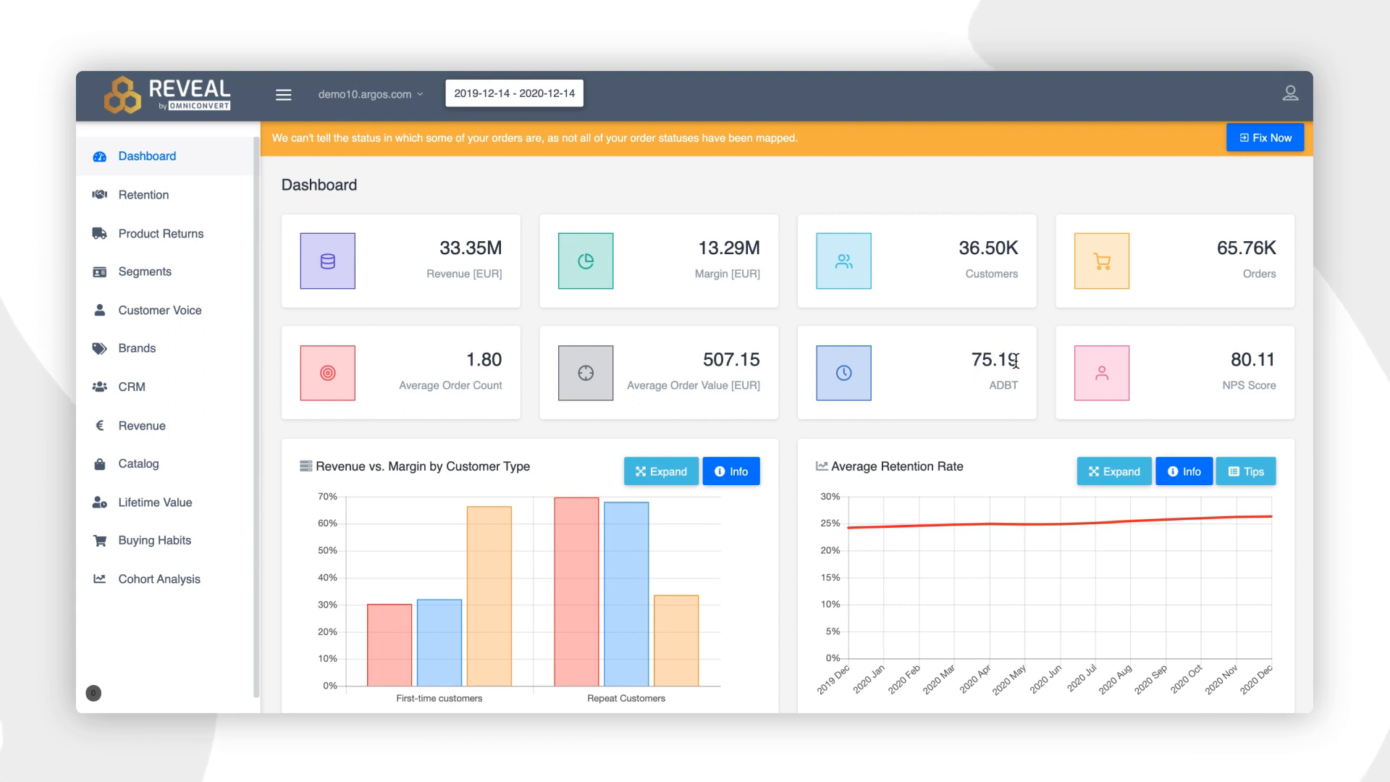
{"action": "mouse_move", "coordinate": [1039, 388]}
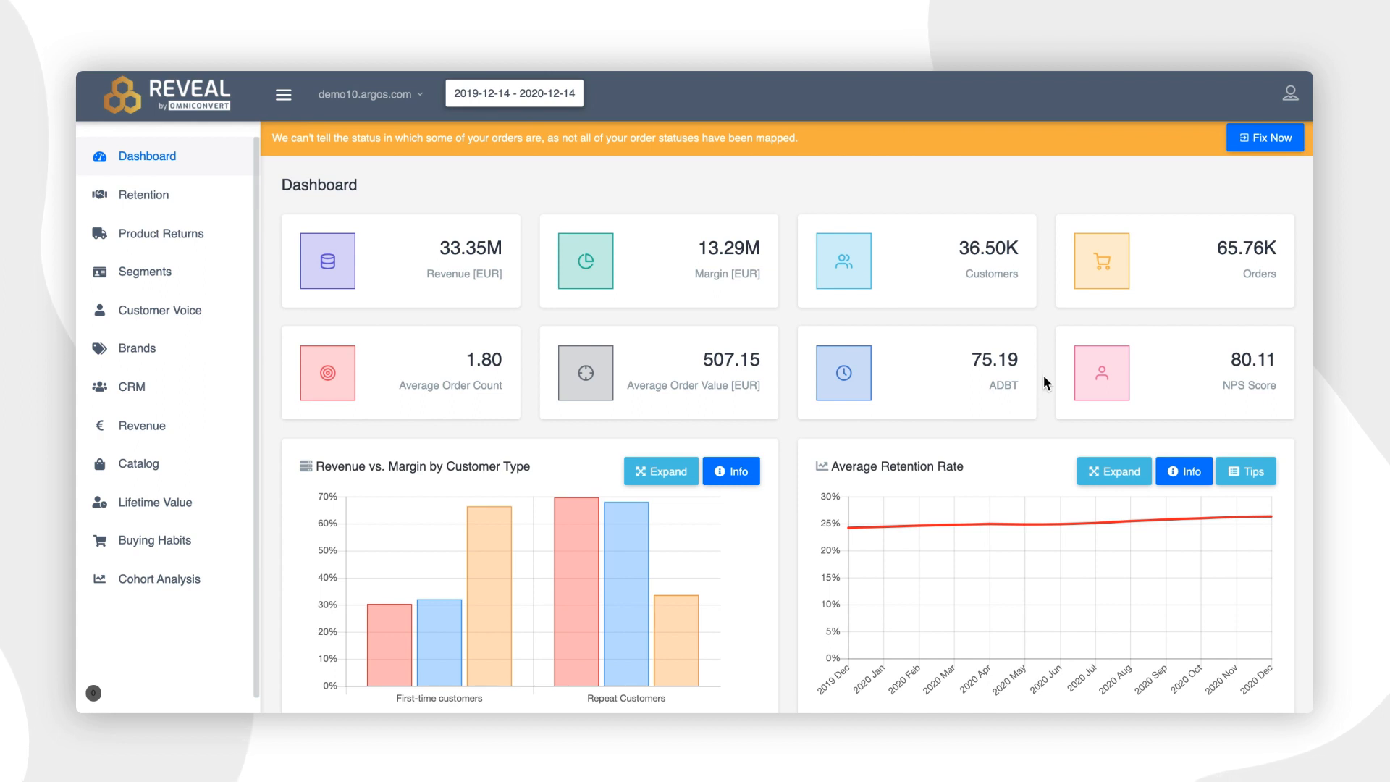
{"action": "mouse_move", "coordinate": [1190, 376]}
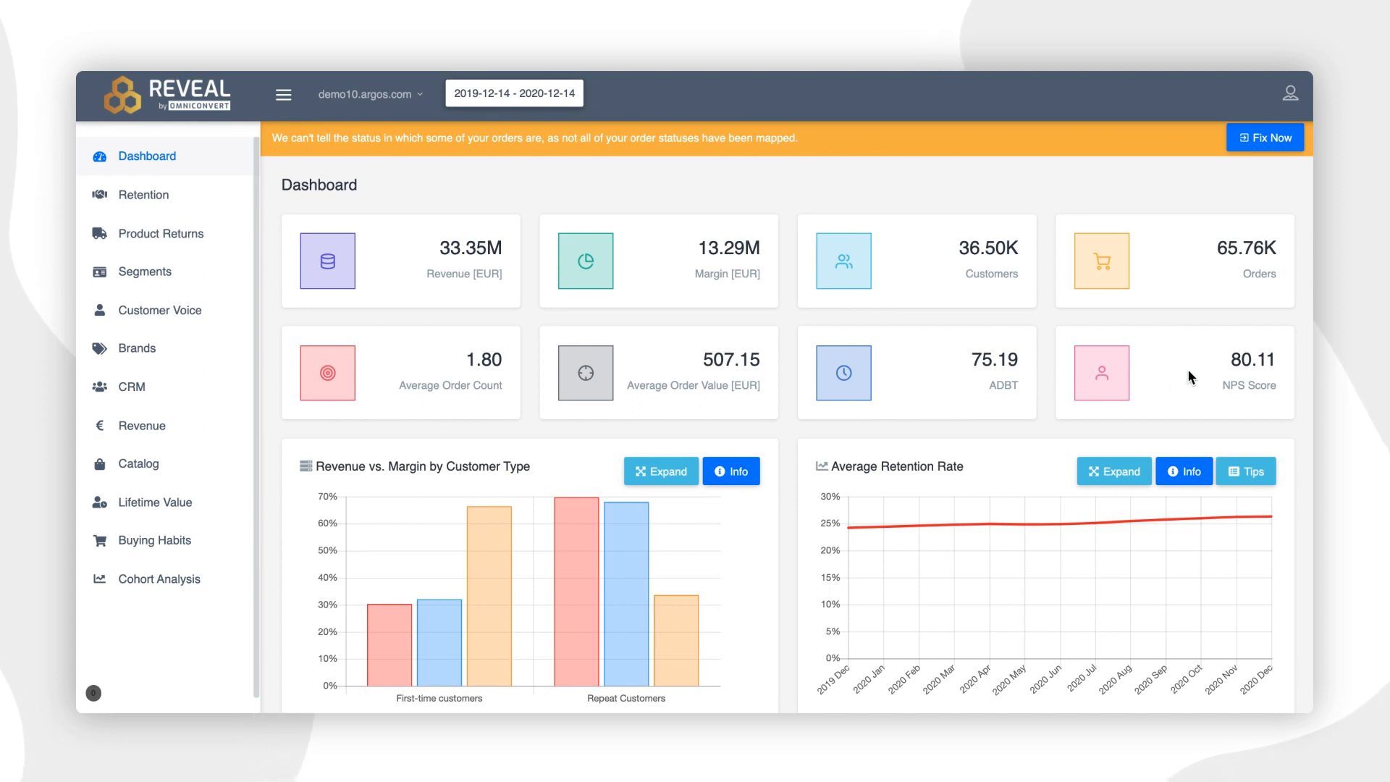
{"action": "mouse_move", "coordinate": [1225, 365]}
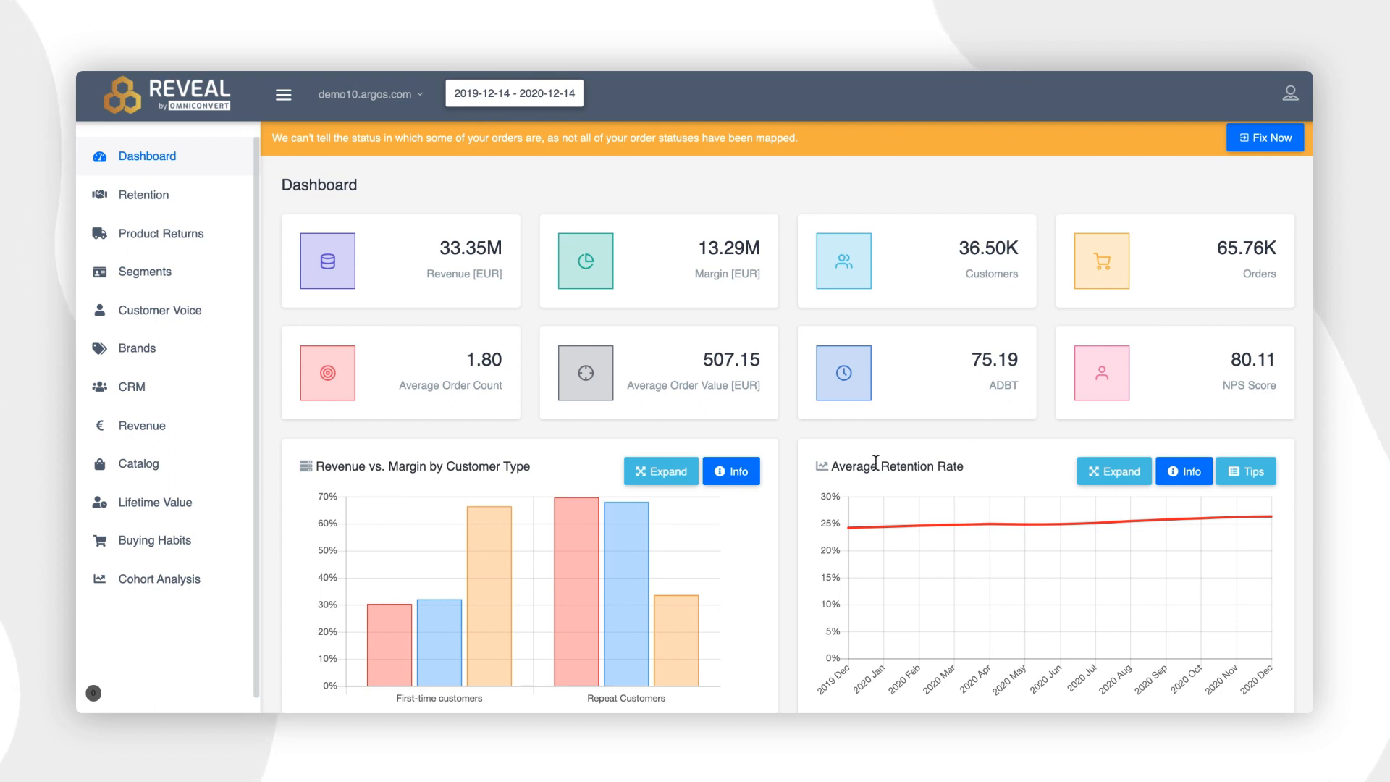
{"action": "scroll", "scroll_direction": "down", "scroll_amount": 3}
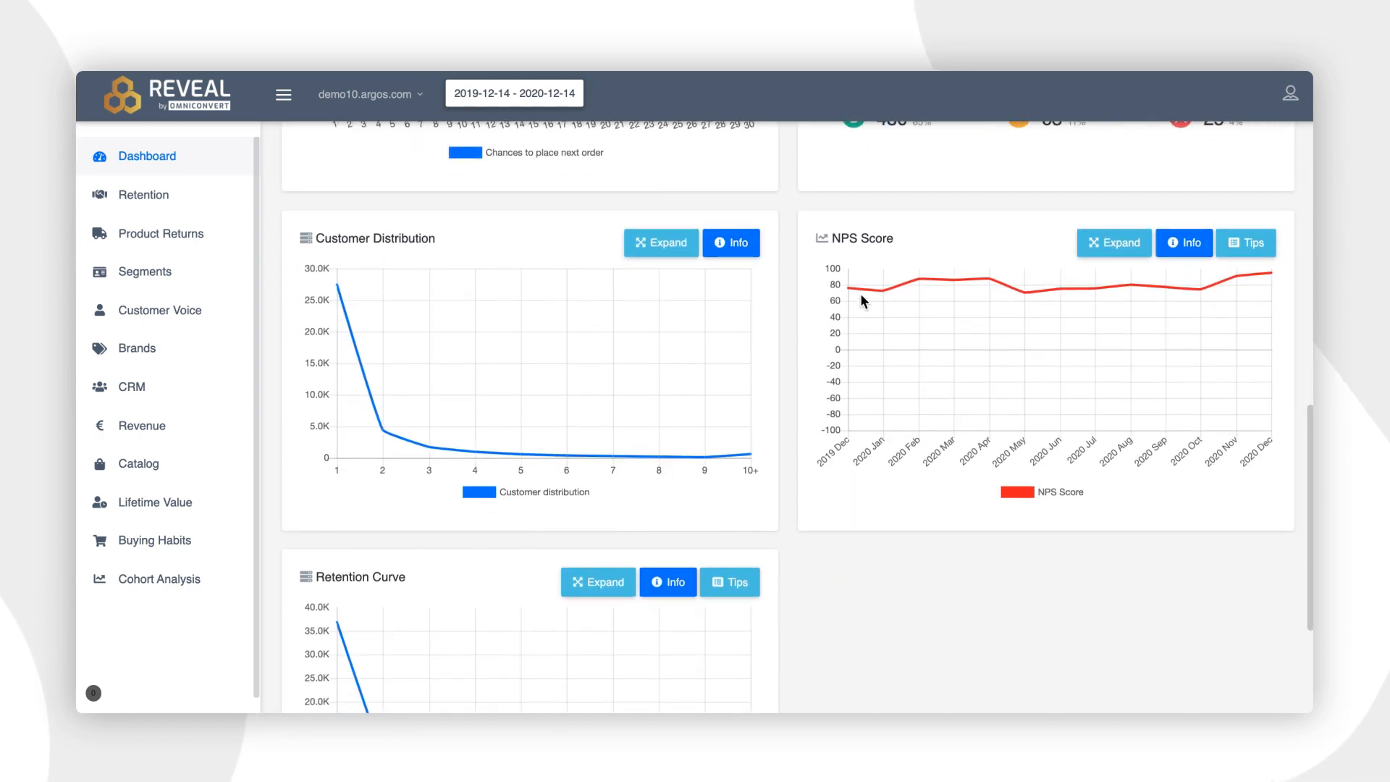
{"action": "mouse_move", "coordinate": [1028, 292]}
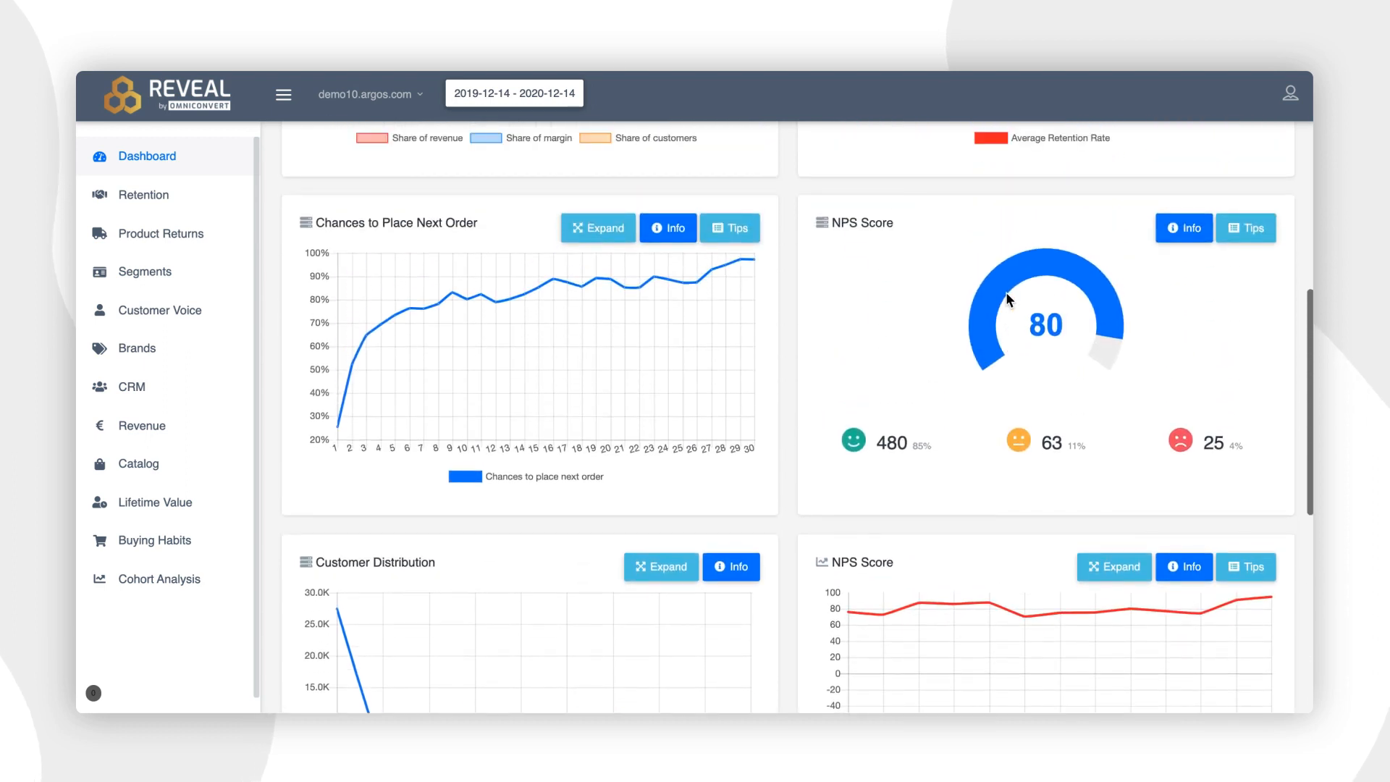
{"action": "mouse_move", "coordinate": [1018, 440]}
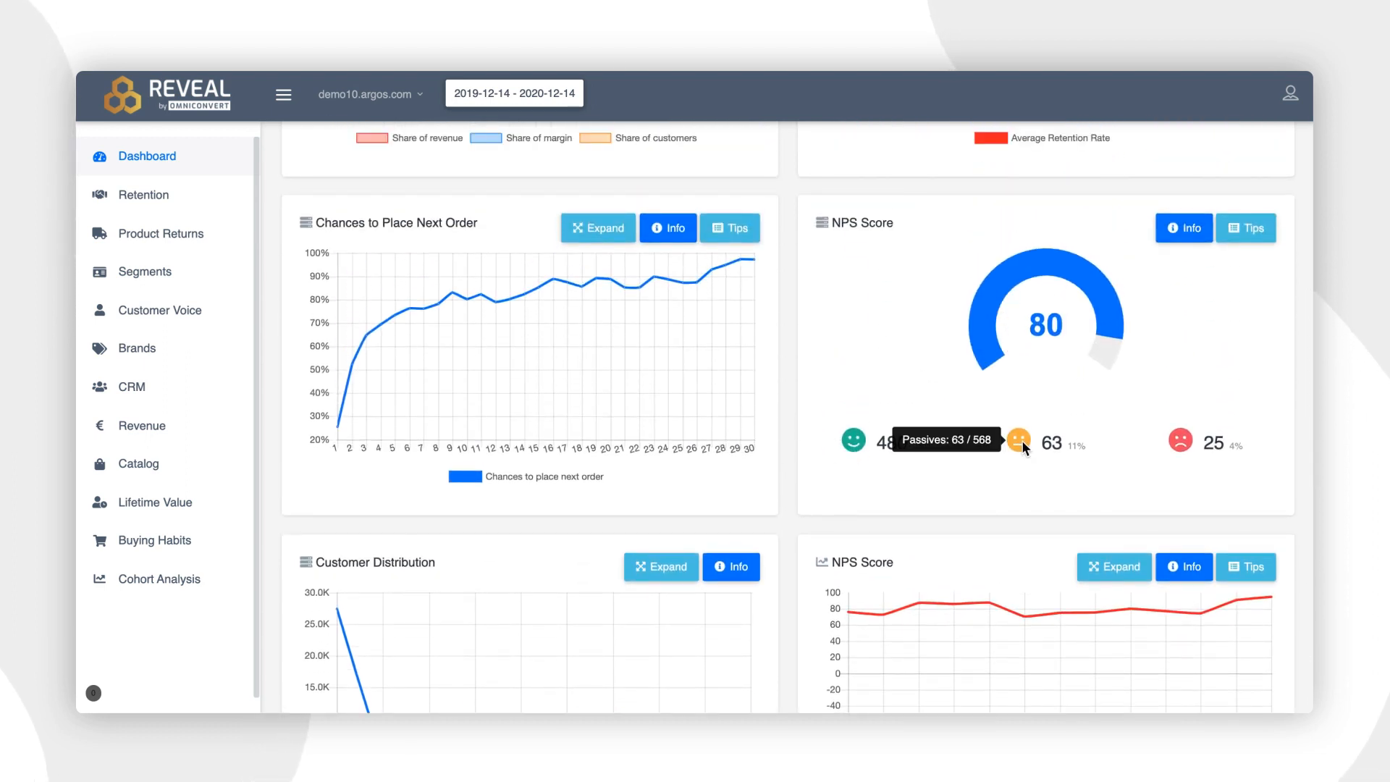
{"action": "mouse_move", "coordinate": [1187, 341]}
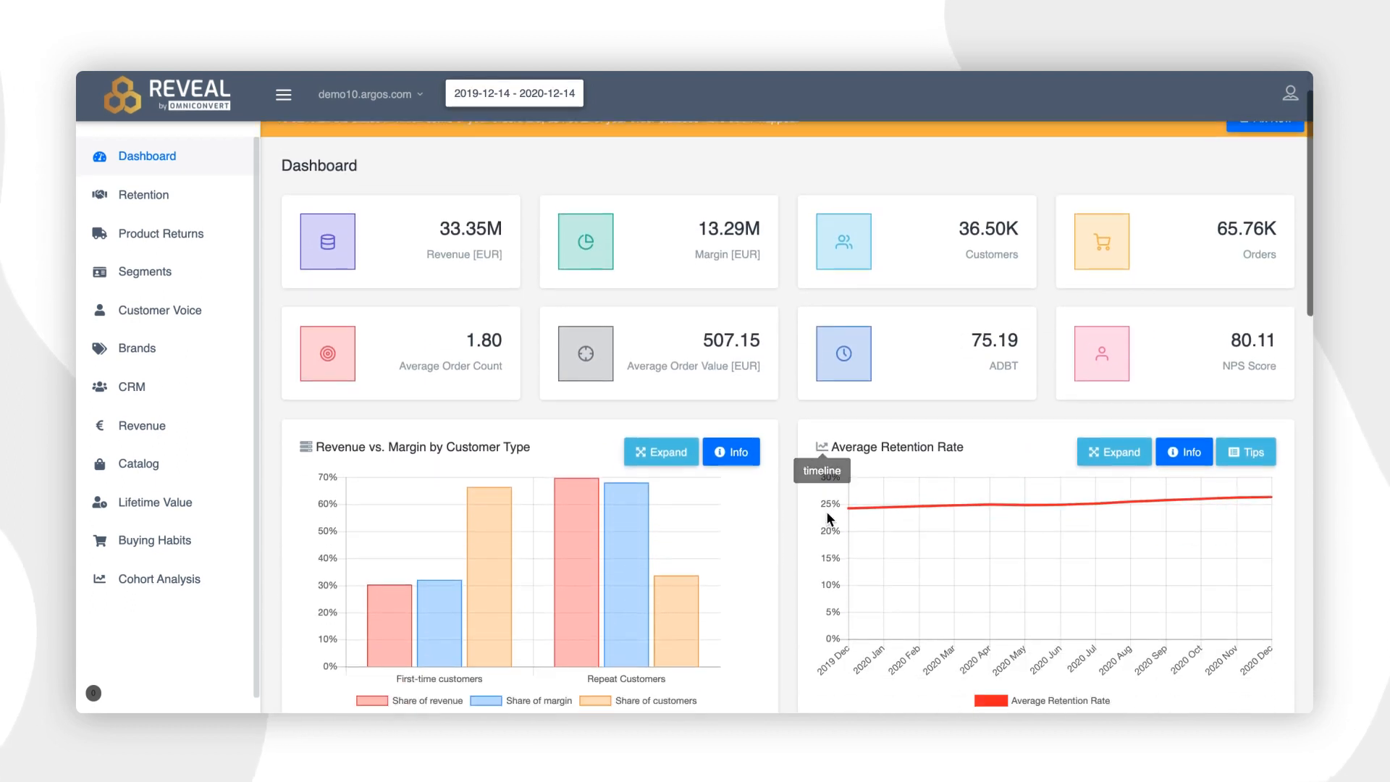
{"action": "scroll", "scroll_direction": "down", "scroll_amount": 3}
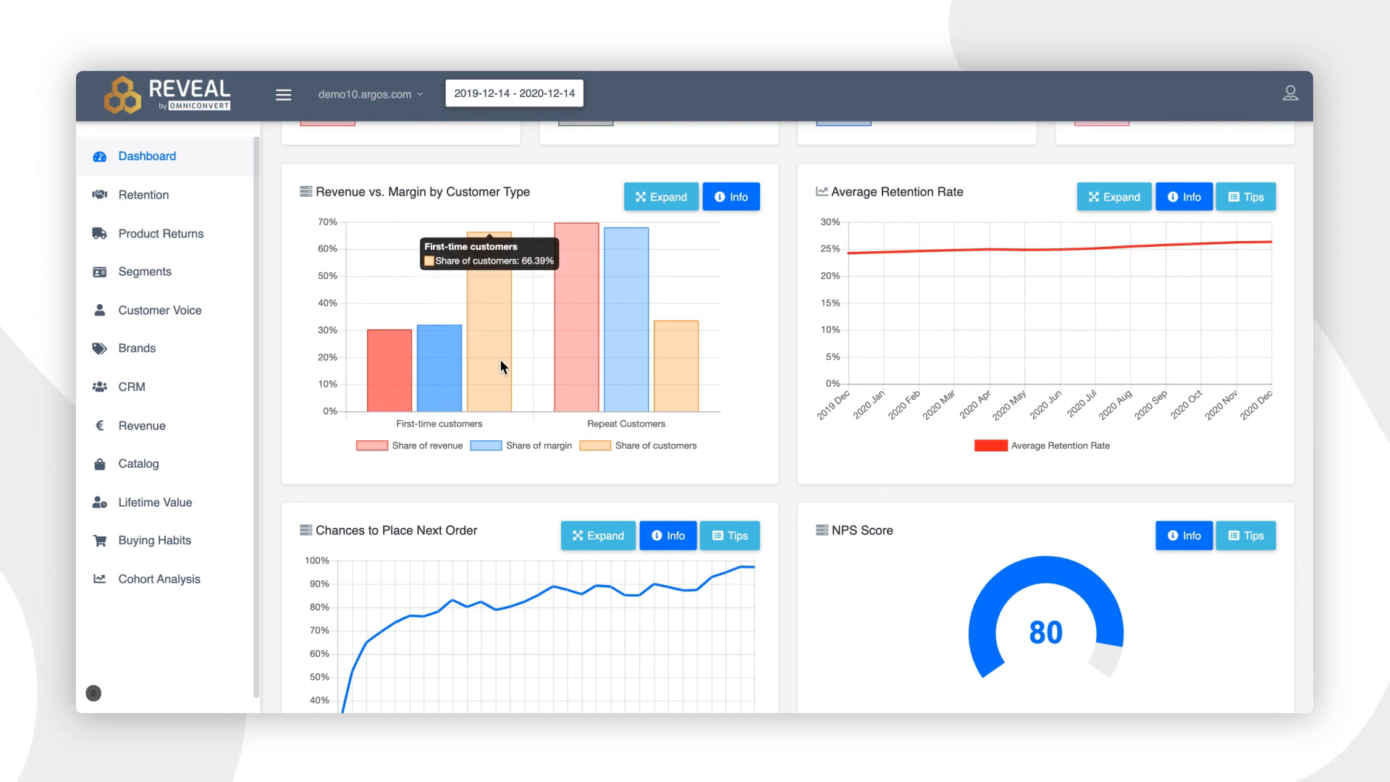
{"action": "mouse_move", "coordinate": [627, 339]}
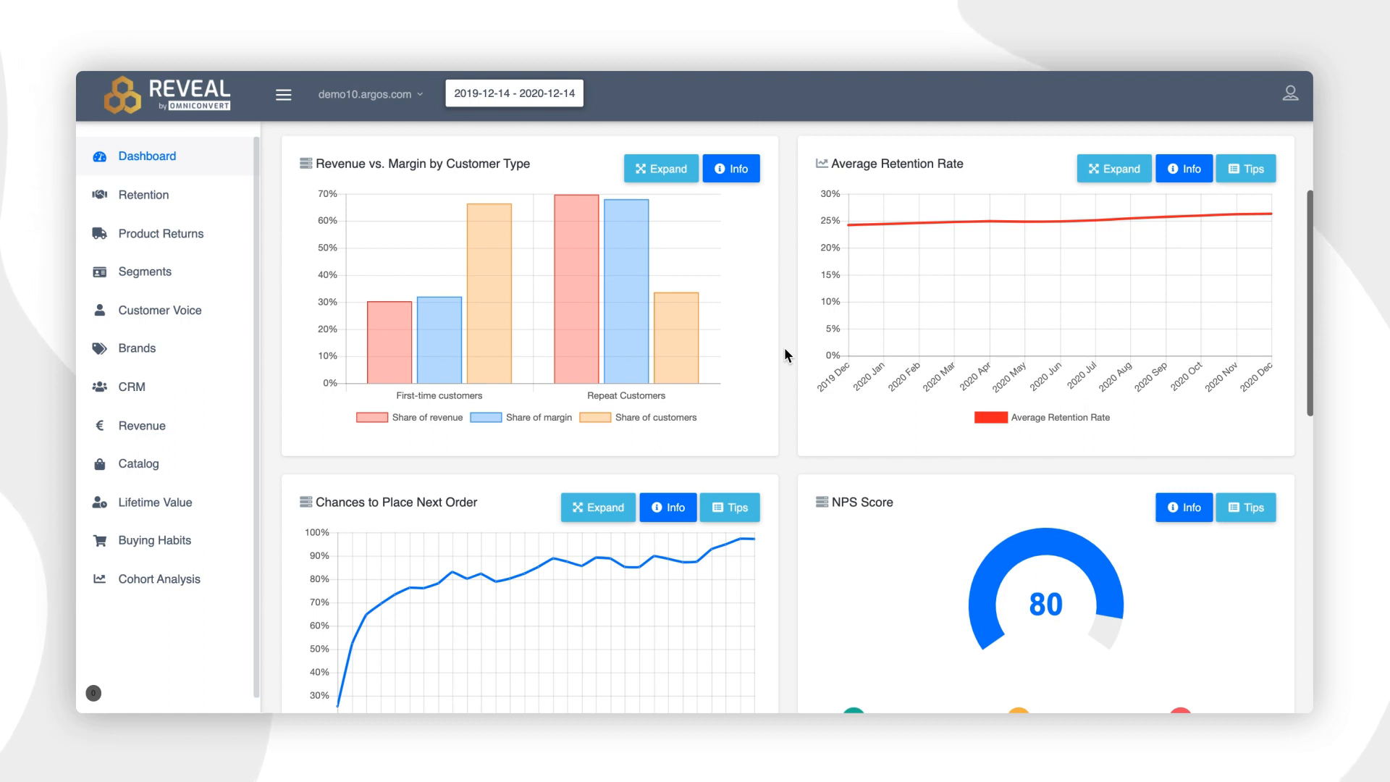
{"action": "mouse_move", "coordinate": [867, 225]}
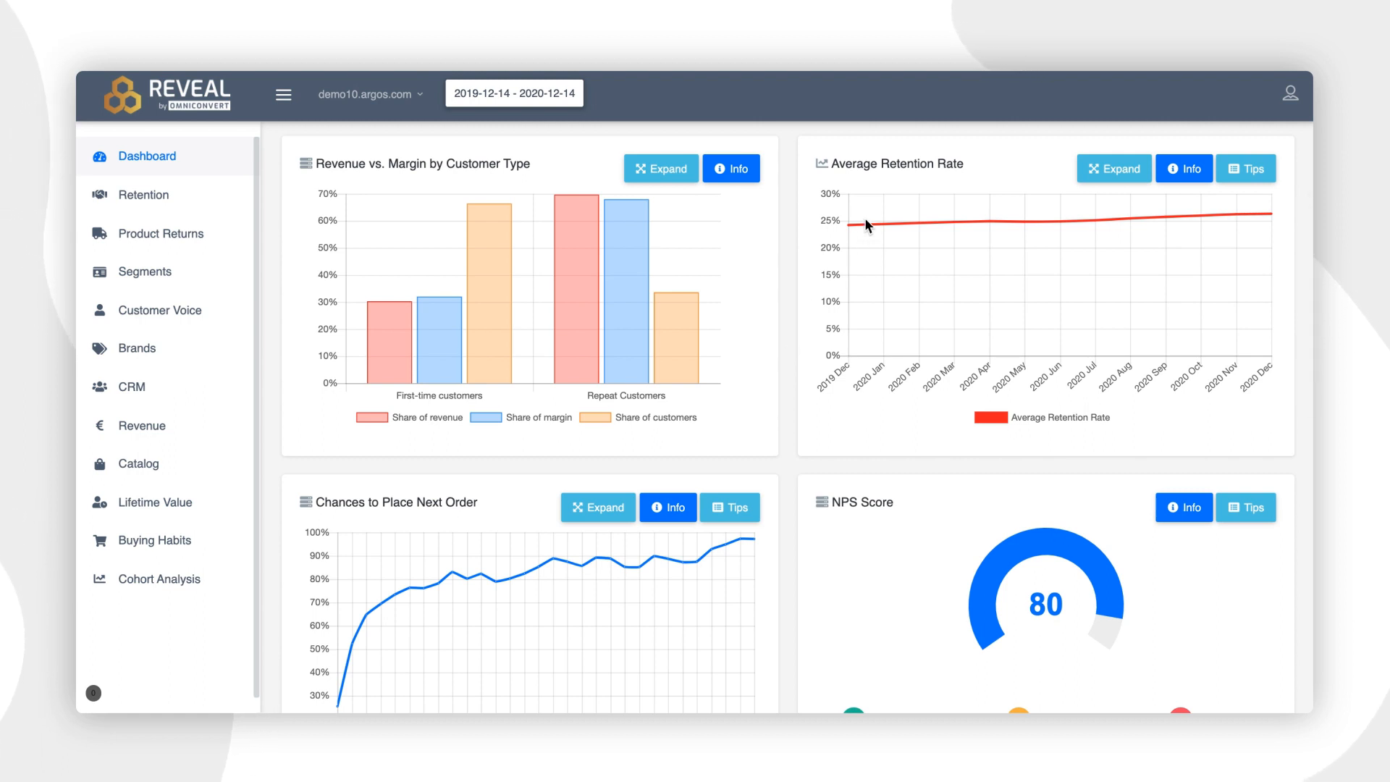
{"action": "mouse_move", "coordinate": [978, 227]}
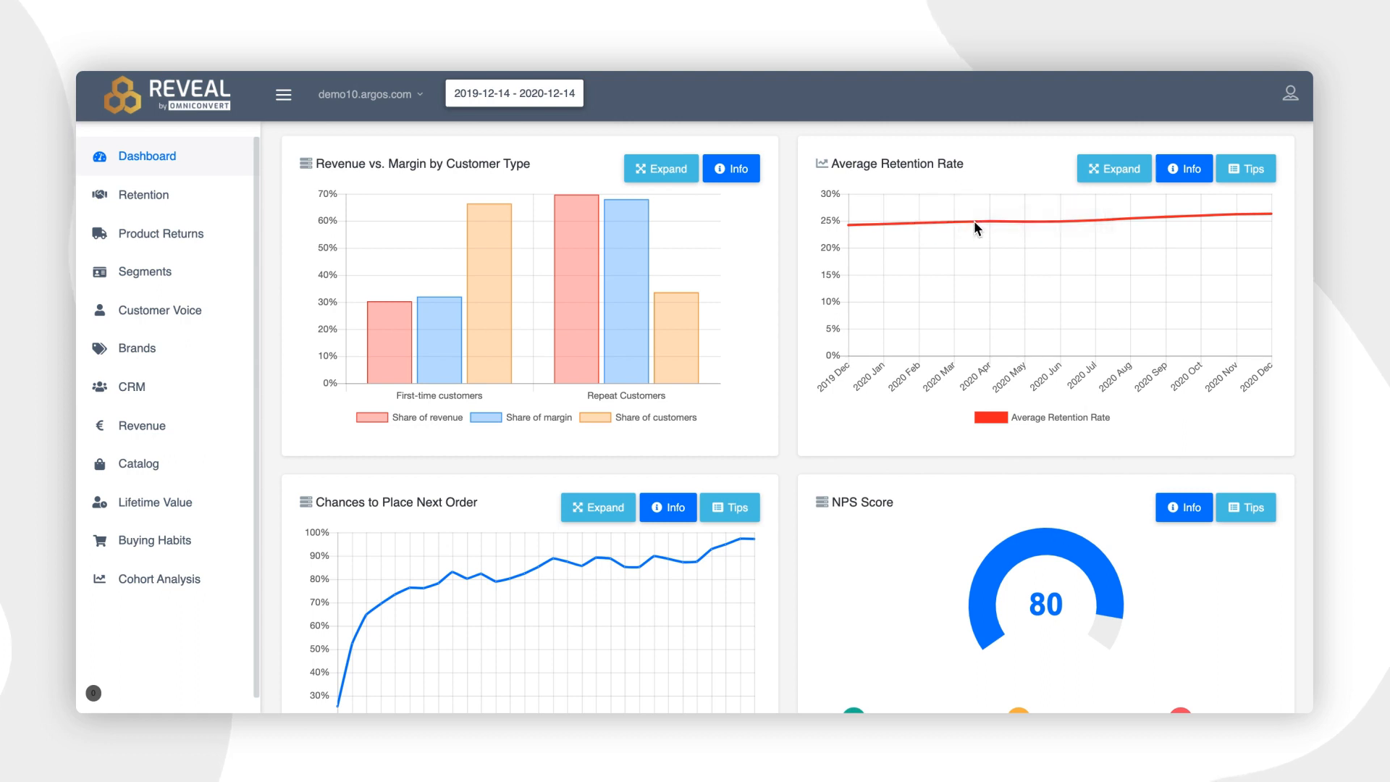
{"action": "mouse_move", "coordinate": [1130, 220]}
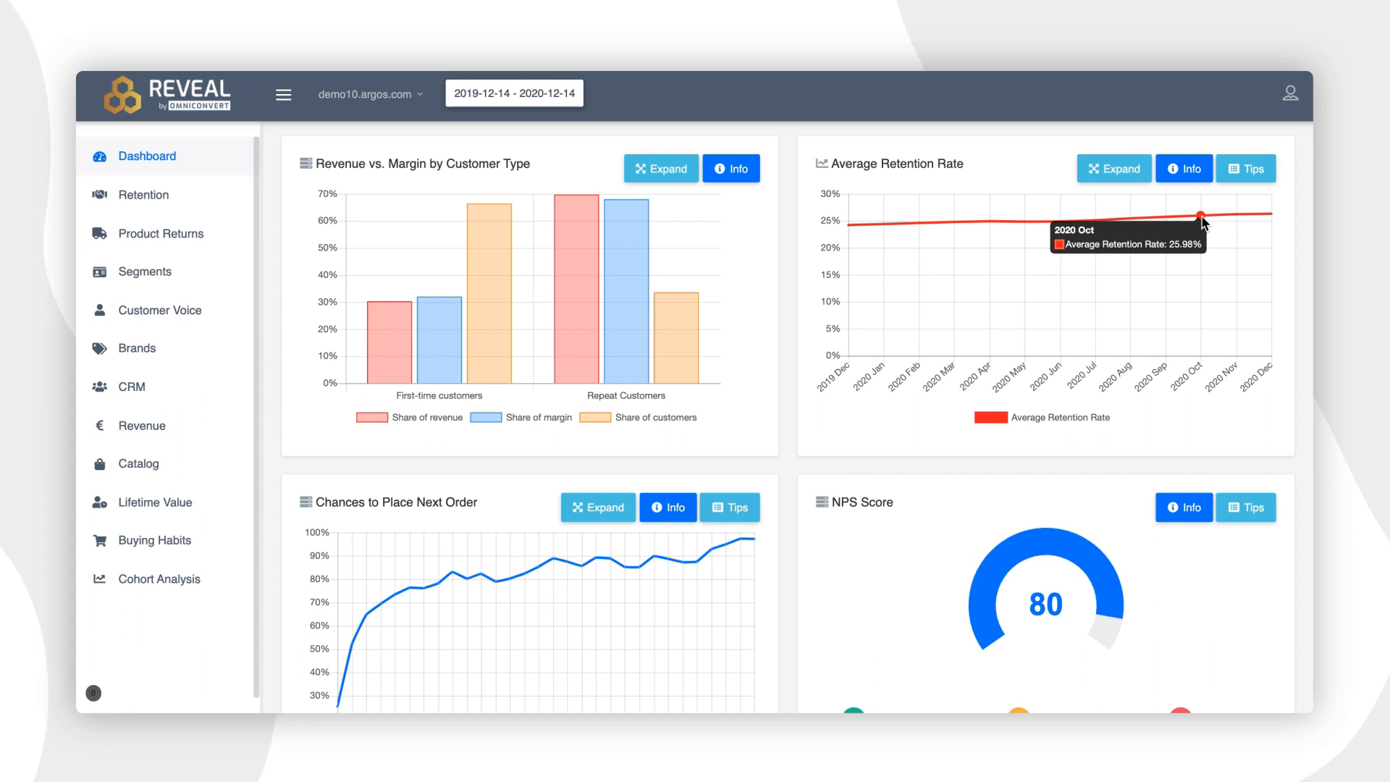
Scroll down to the Chances to Place Next Order curve and the NPS Score gauge reading 80
{"action": "scroll", "scroll_direction": "down", "scroll_amount": 3}
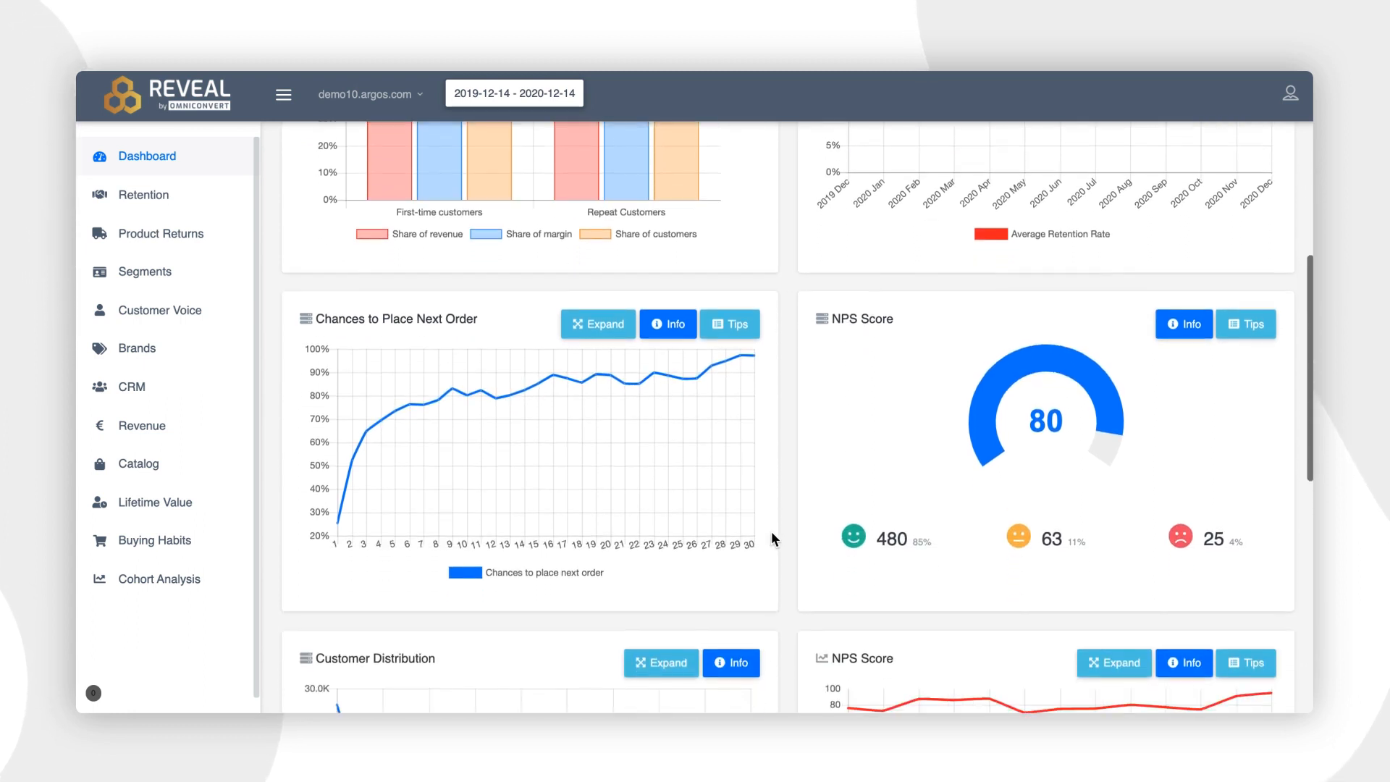
{"action": "scroll", "scroll_direction": "down", "scroll_amount": 3}
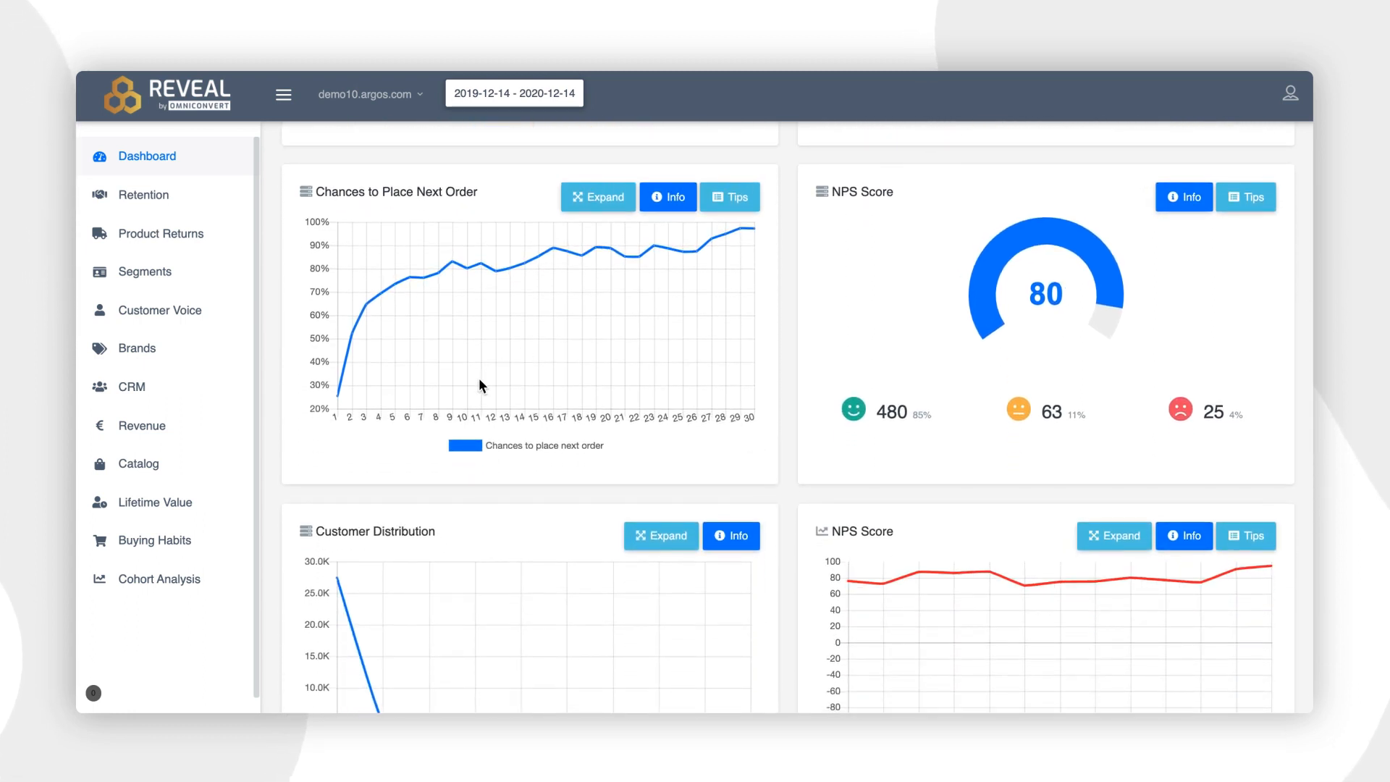
{"action": "mouse_move", "coordinate": [344, 382]}
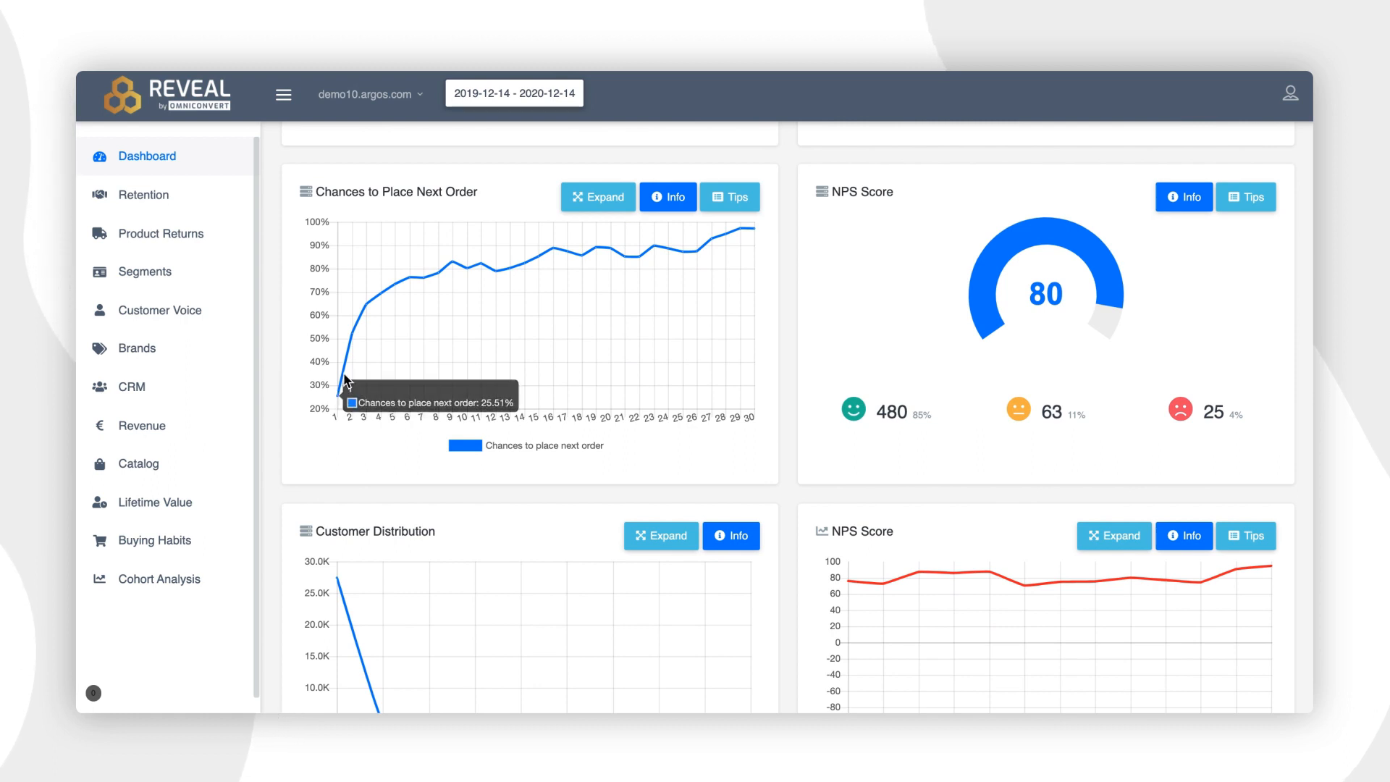
{"action": "mouse_move", "coordinate": [367, 307]}
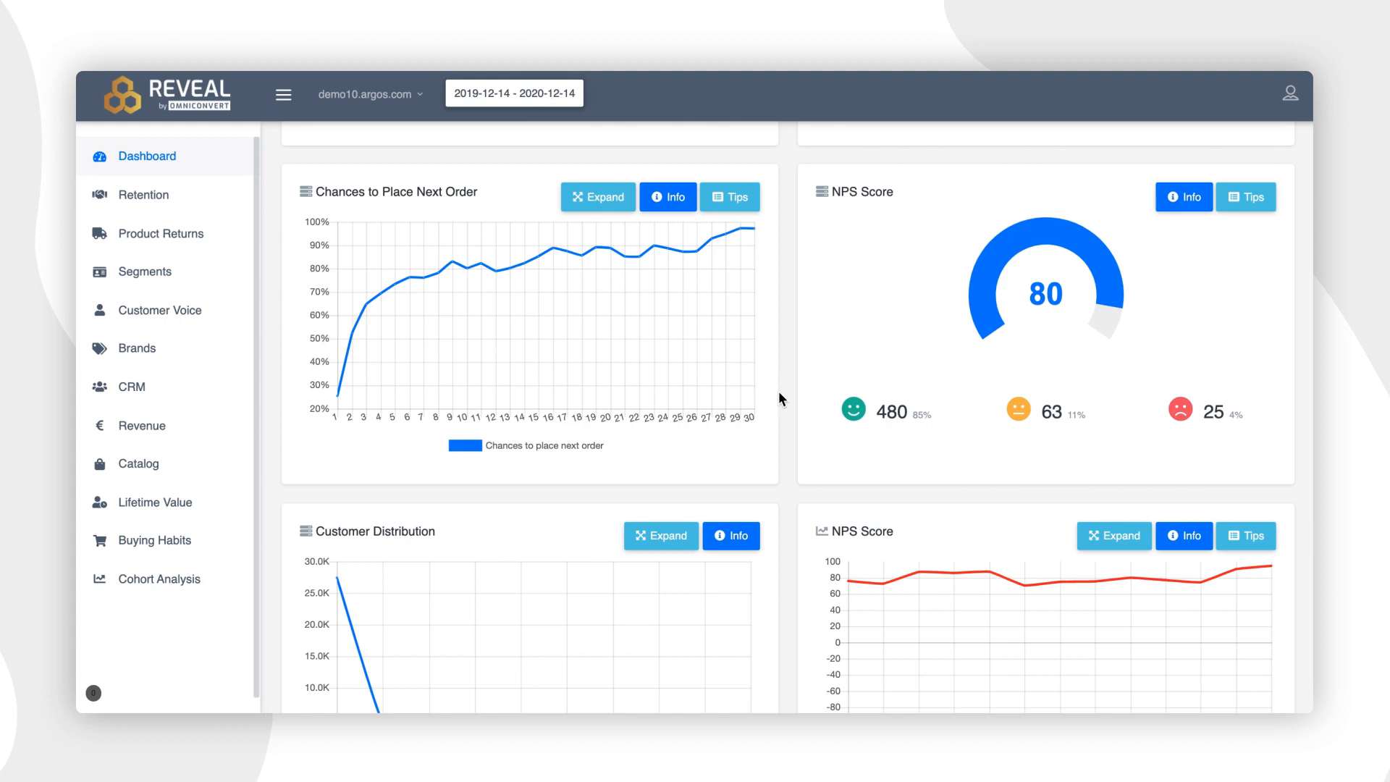
{"action": "mouse_move", "coordinate": [789, 447]}
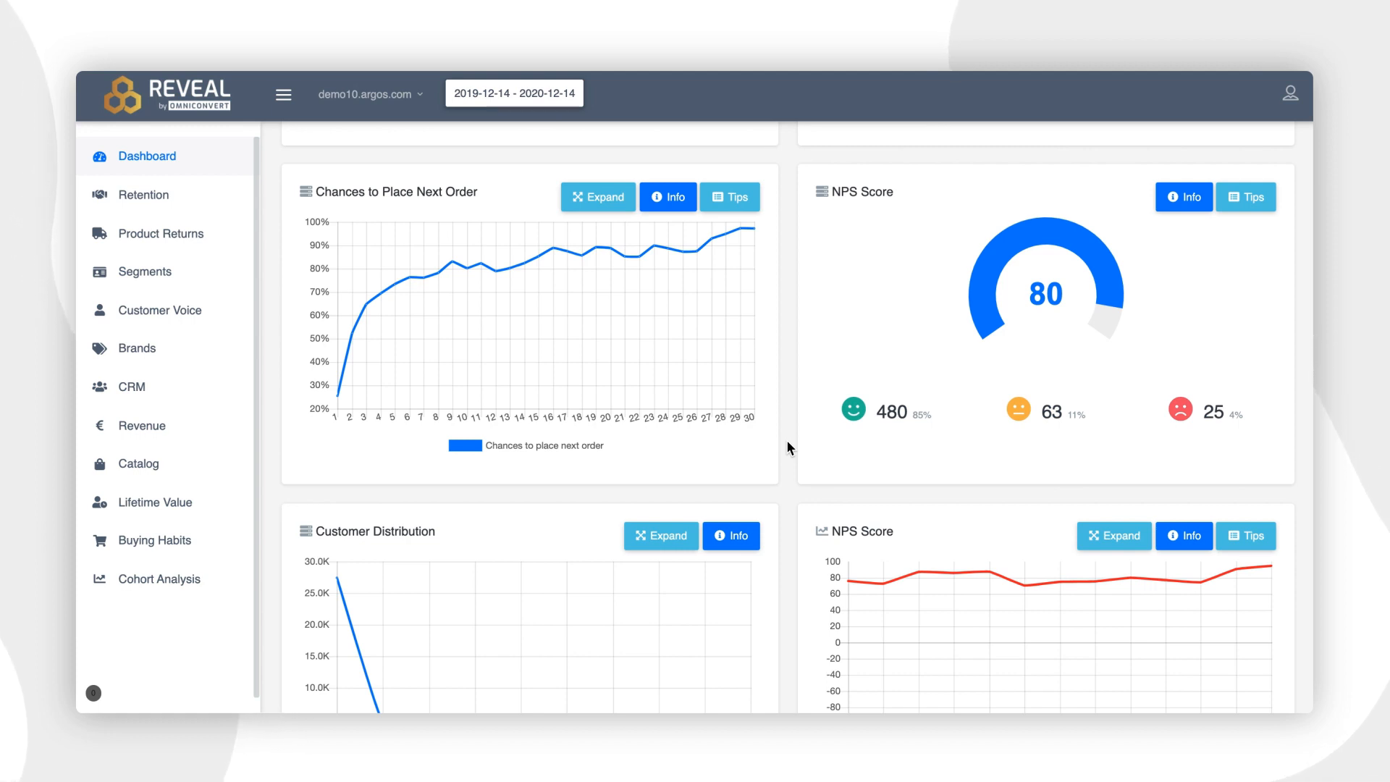
{"action": "scroll", "scroll_direction": "down", "scroll_amount": 3}
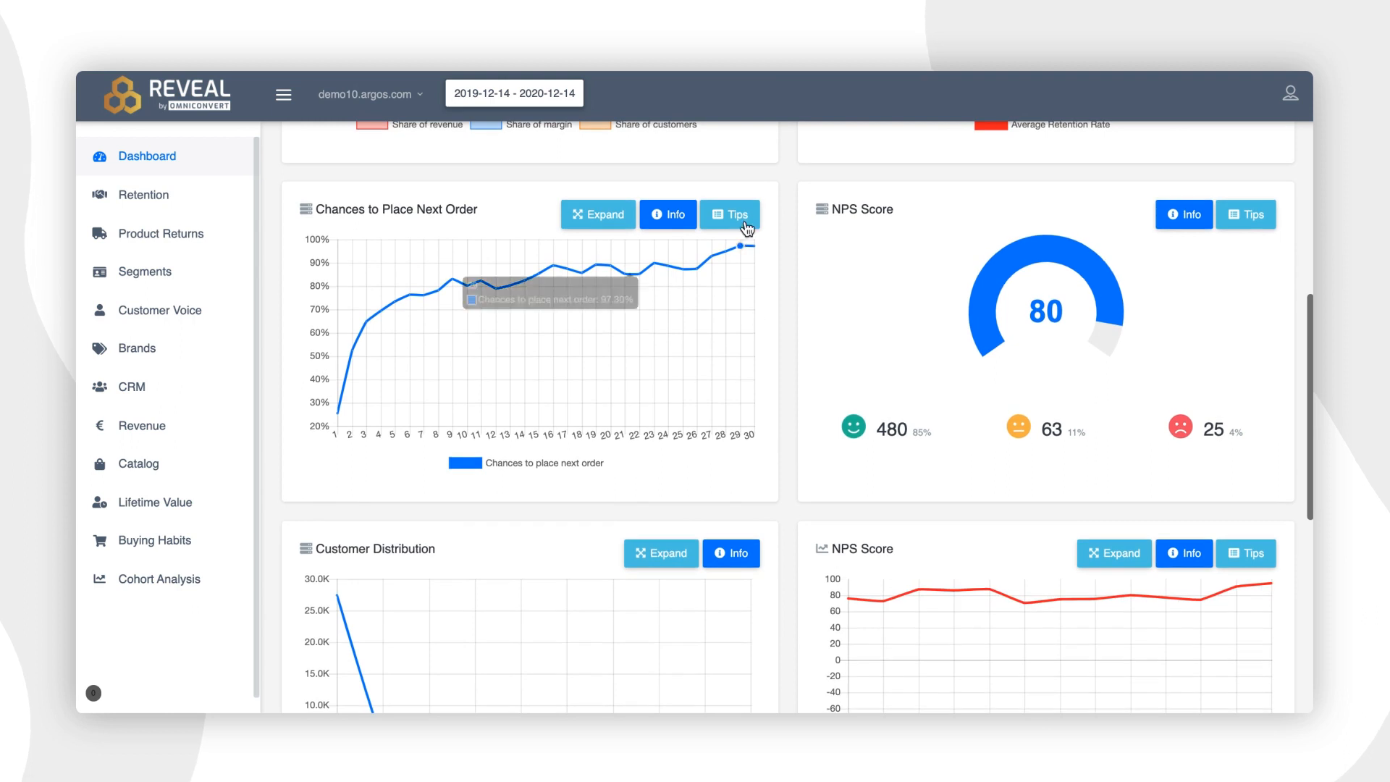
Show the next-order chart's Tips checklist, then bring the Customer Distribution and NPS Score trend charts into view
{"action": "left_click", "coordinate": [730, 215]}
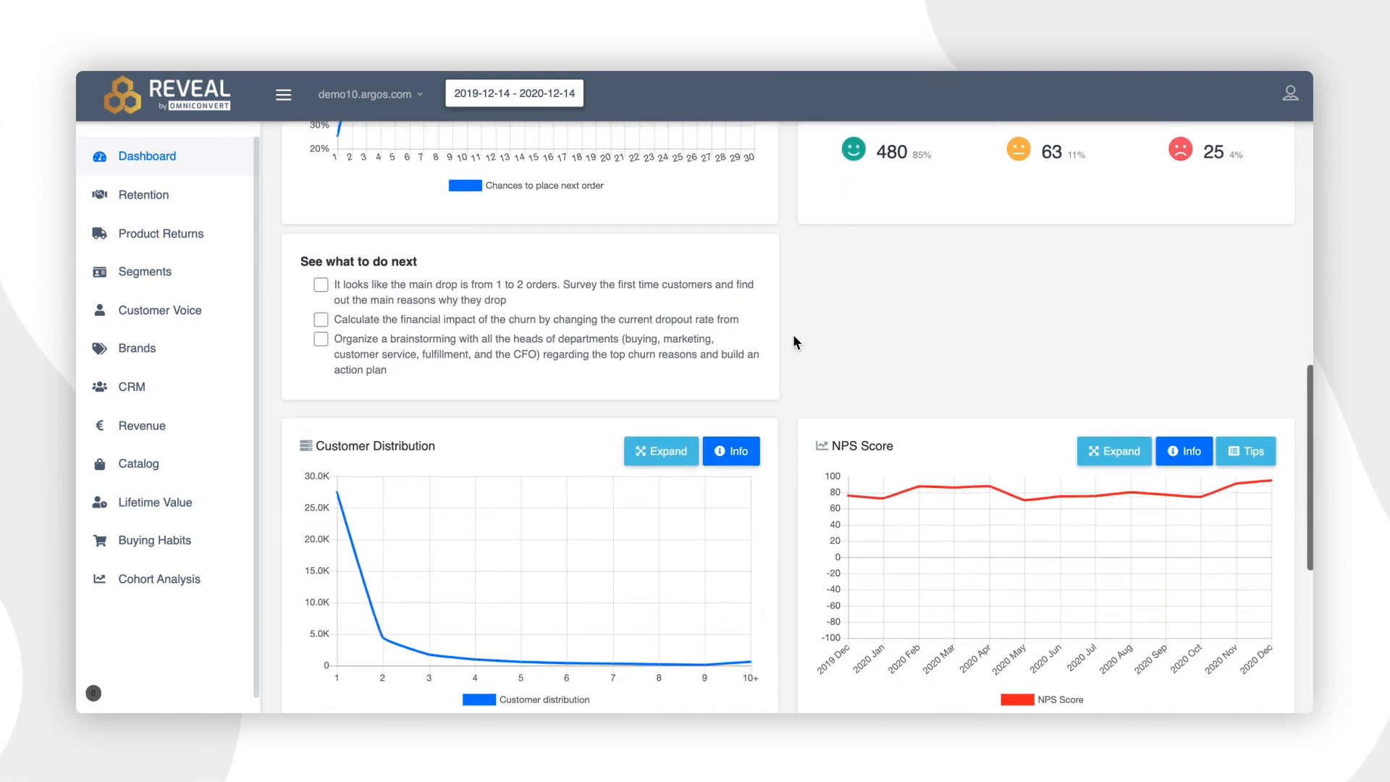
{"action": "scroll", "scroll_direction": "down", "scroll_amount": 3}
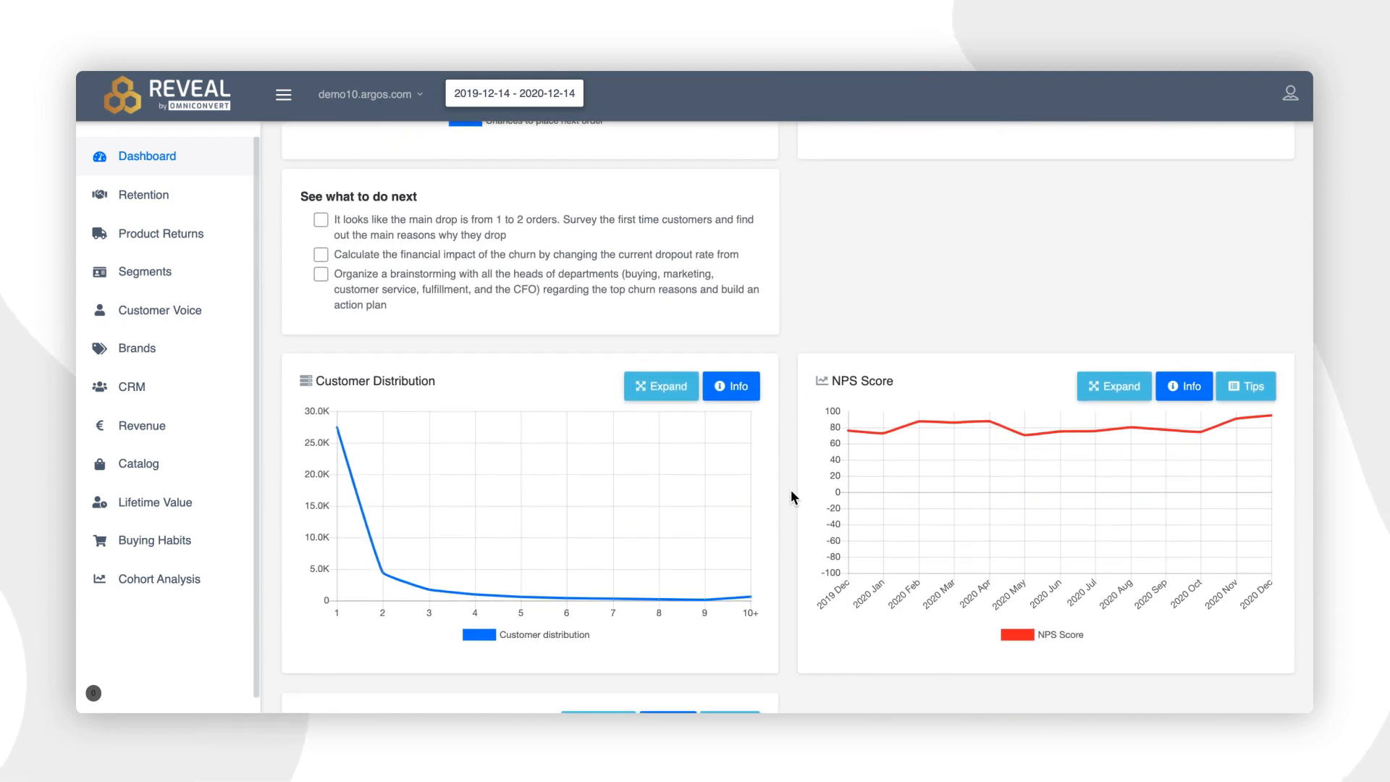
{"action": "scroll", "scroll_direction": "down", "scroll_amount": 3}
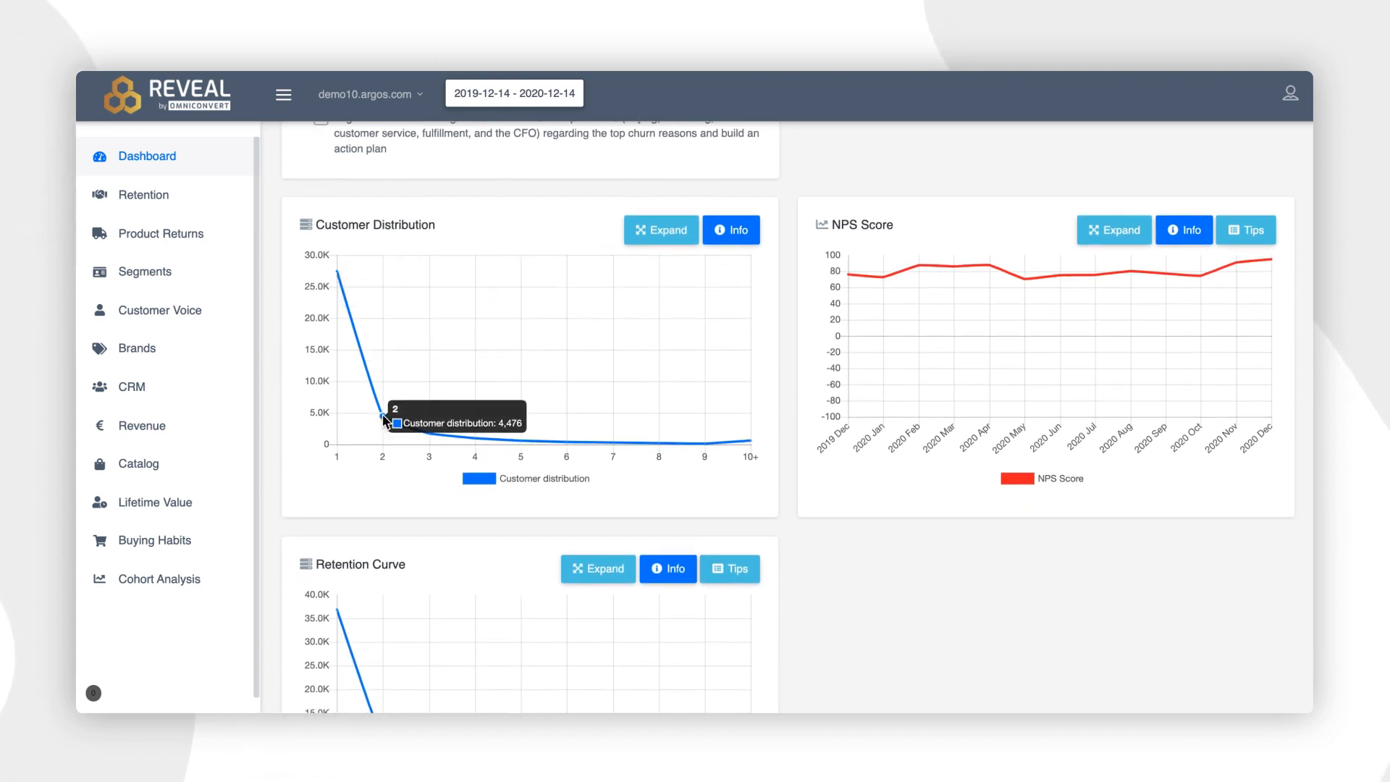
{"action": "mouse_move", "coordinate": [621, 483]}
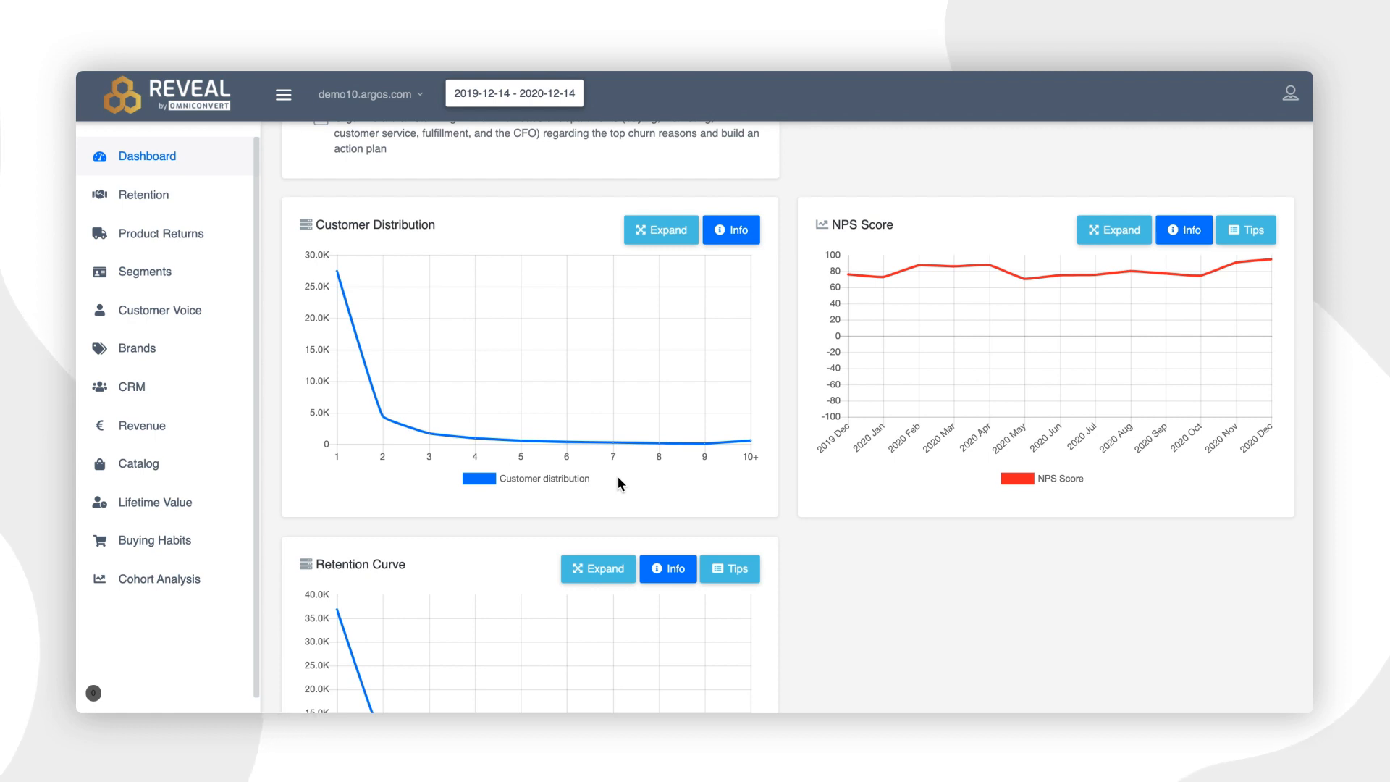
Scroll to the page bottom so the Retention Curve chart and footer are visible
{"action": "scroll", "scroll_direction": "down", "scroll_amount": 3}
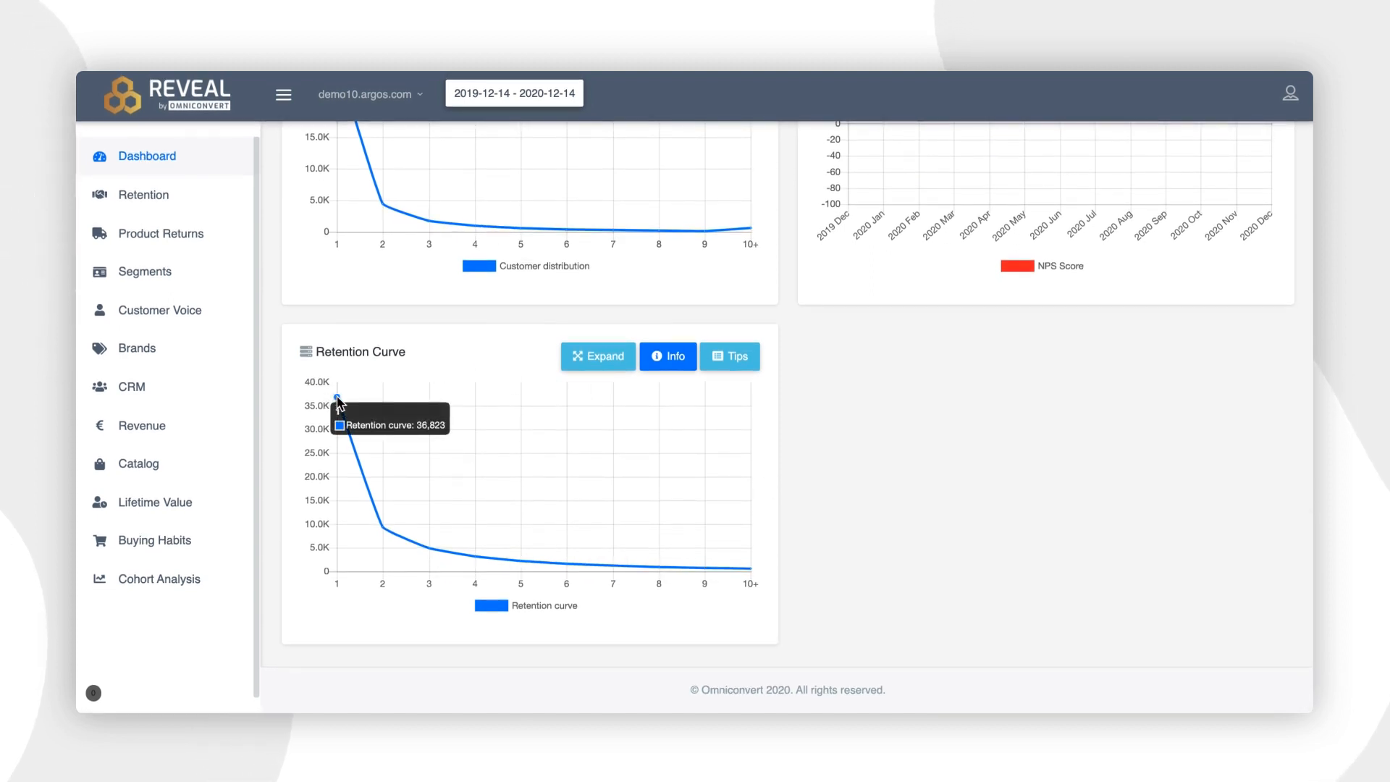
{"action": "mouse_move", "coordinate": [408, 534]}
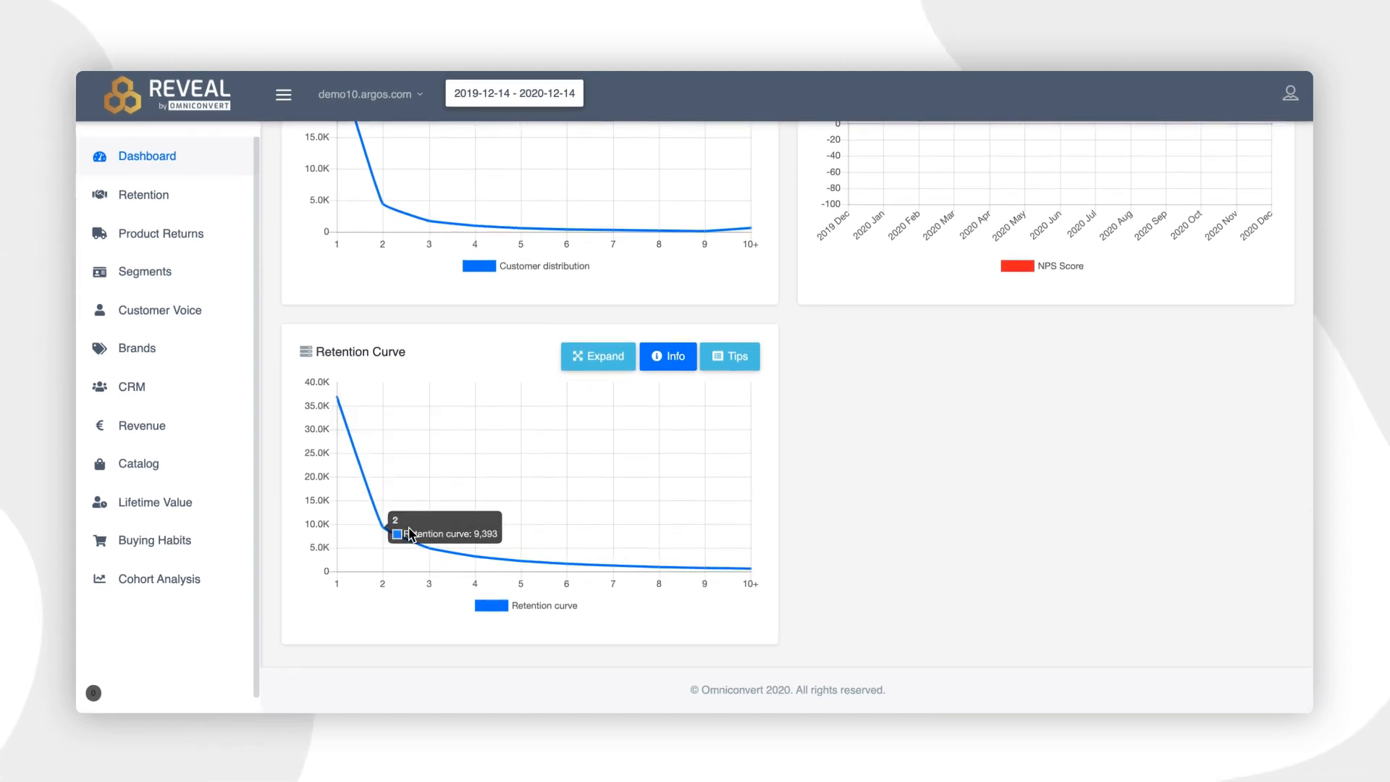
{"action": "mouse_move", "coordinate": [792, 388]}
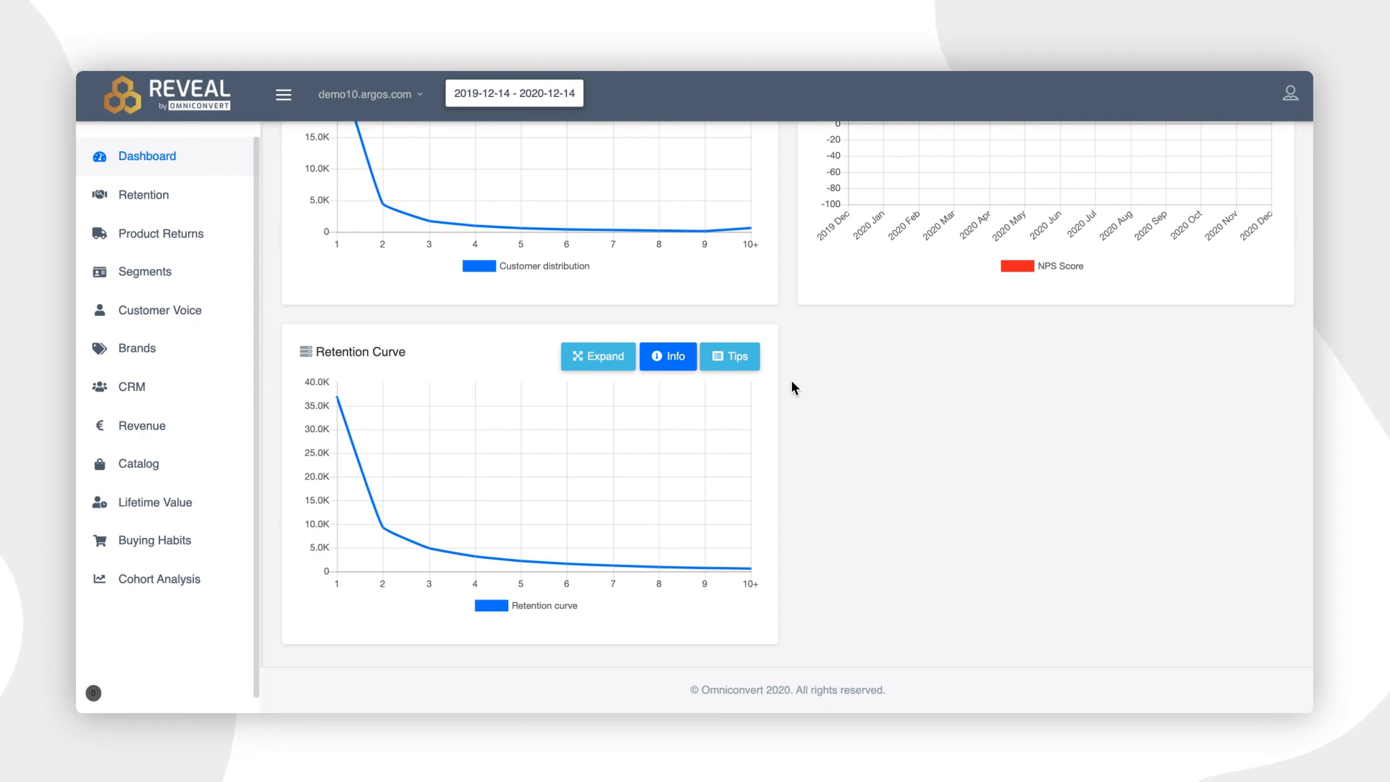